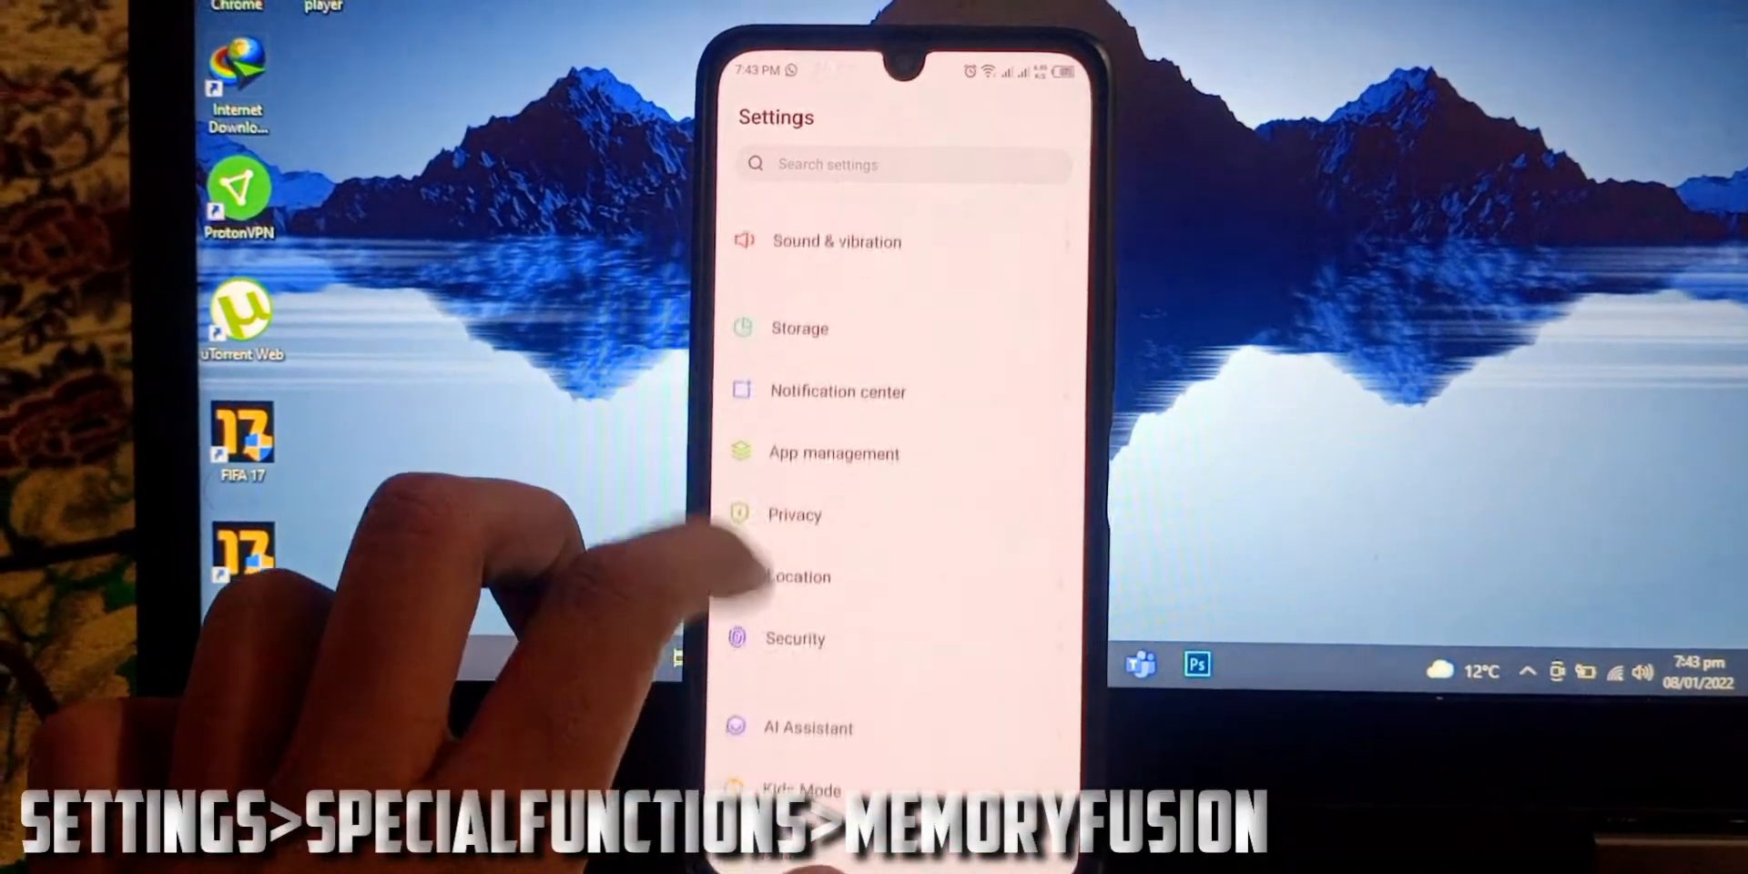
Step: Reach Special function below Security in the main Settings list
scroll("down", 3)
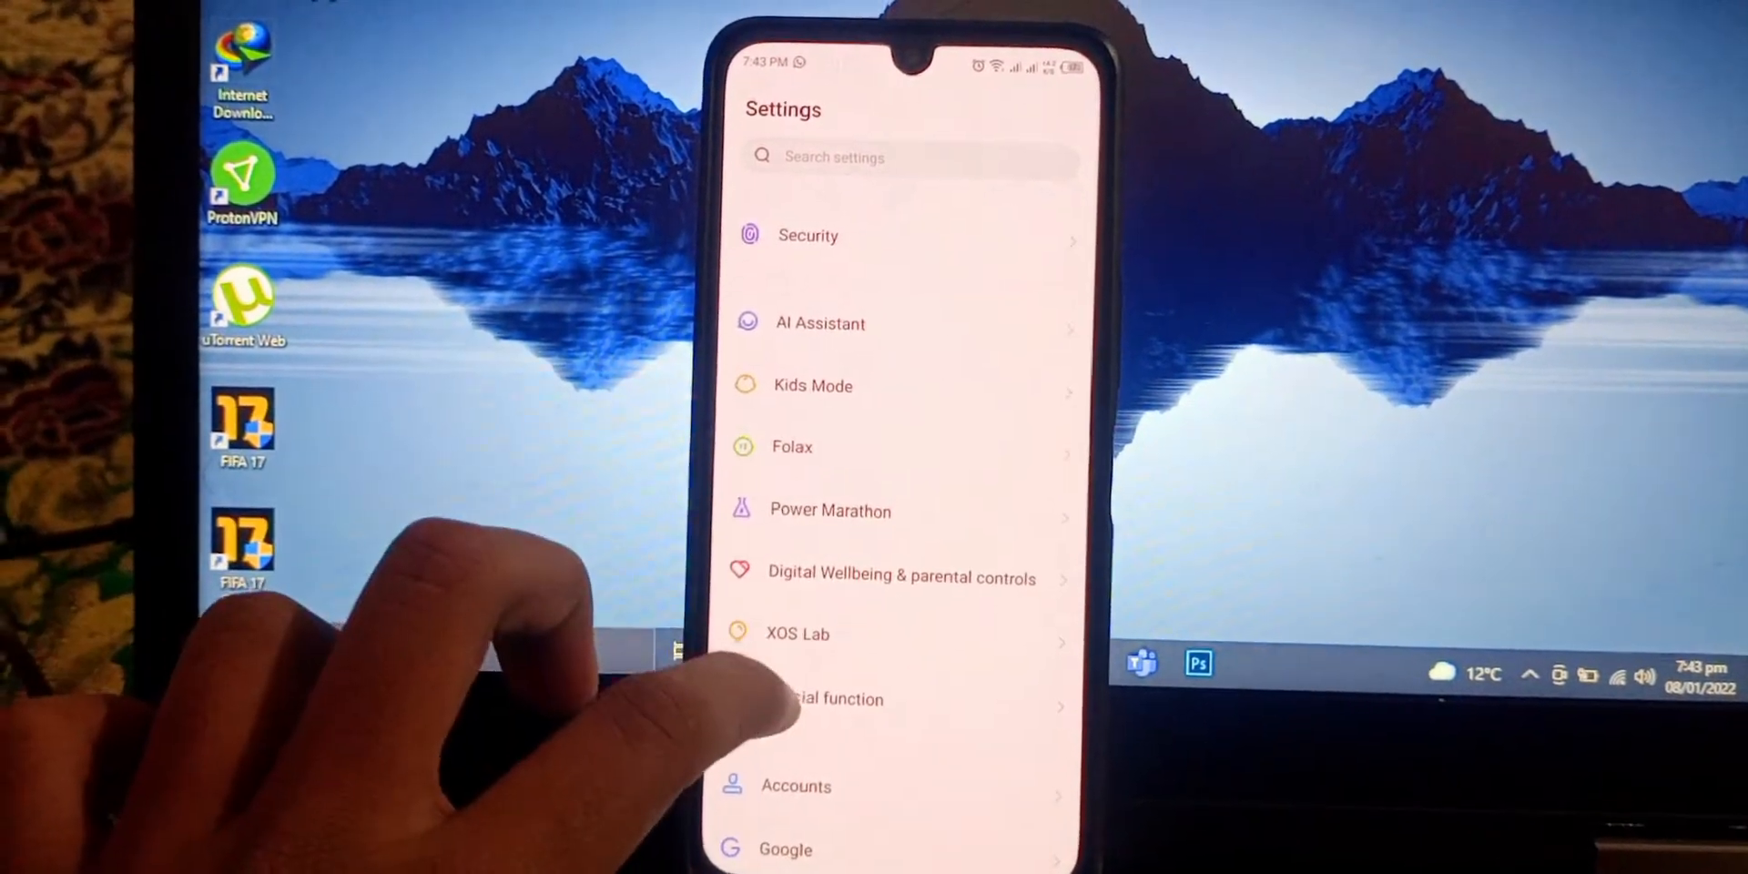
left_click(830, 699)
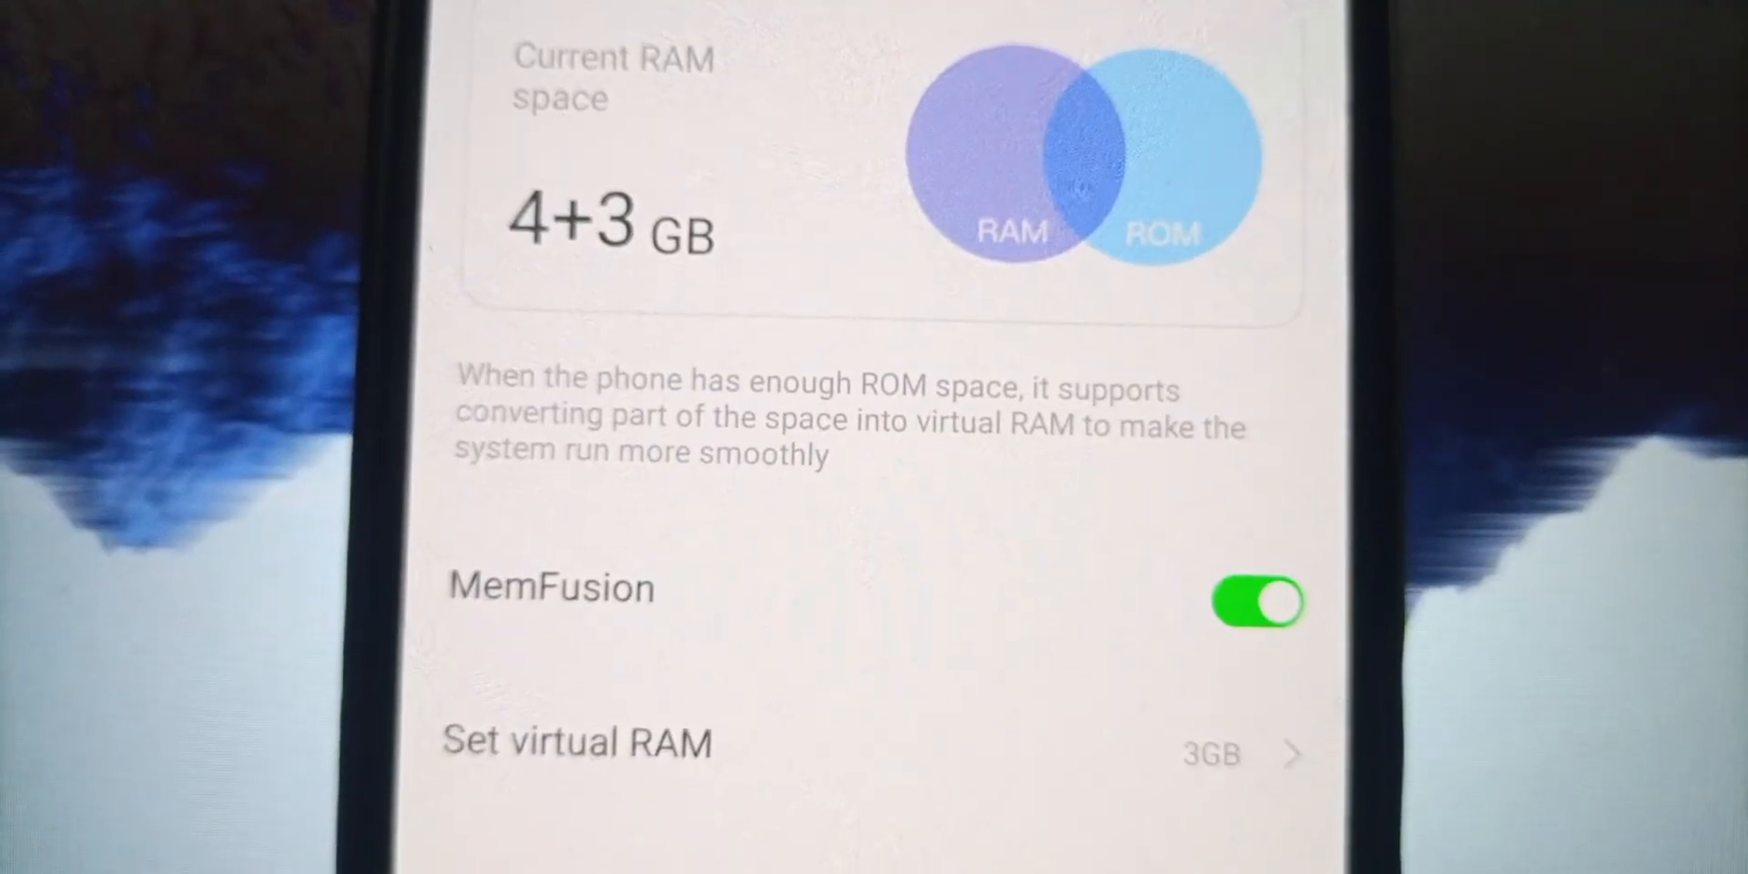
Step: Review the MemFusion page showing the toggle on, 3 GB virtual RAM and 4+3 GB total
scroll("down", 3)
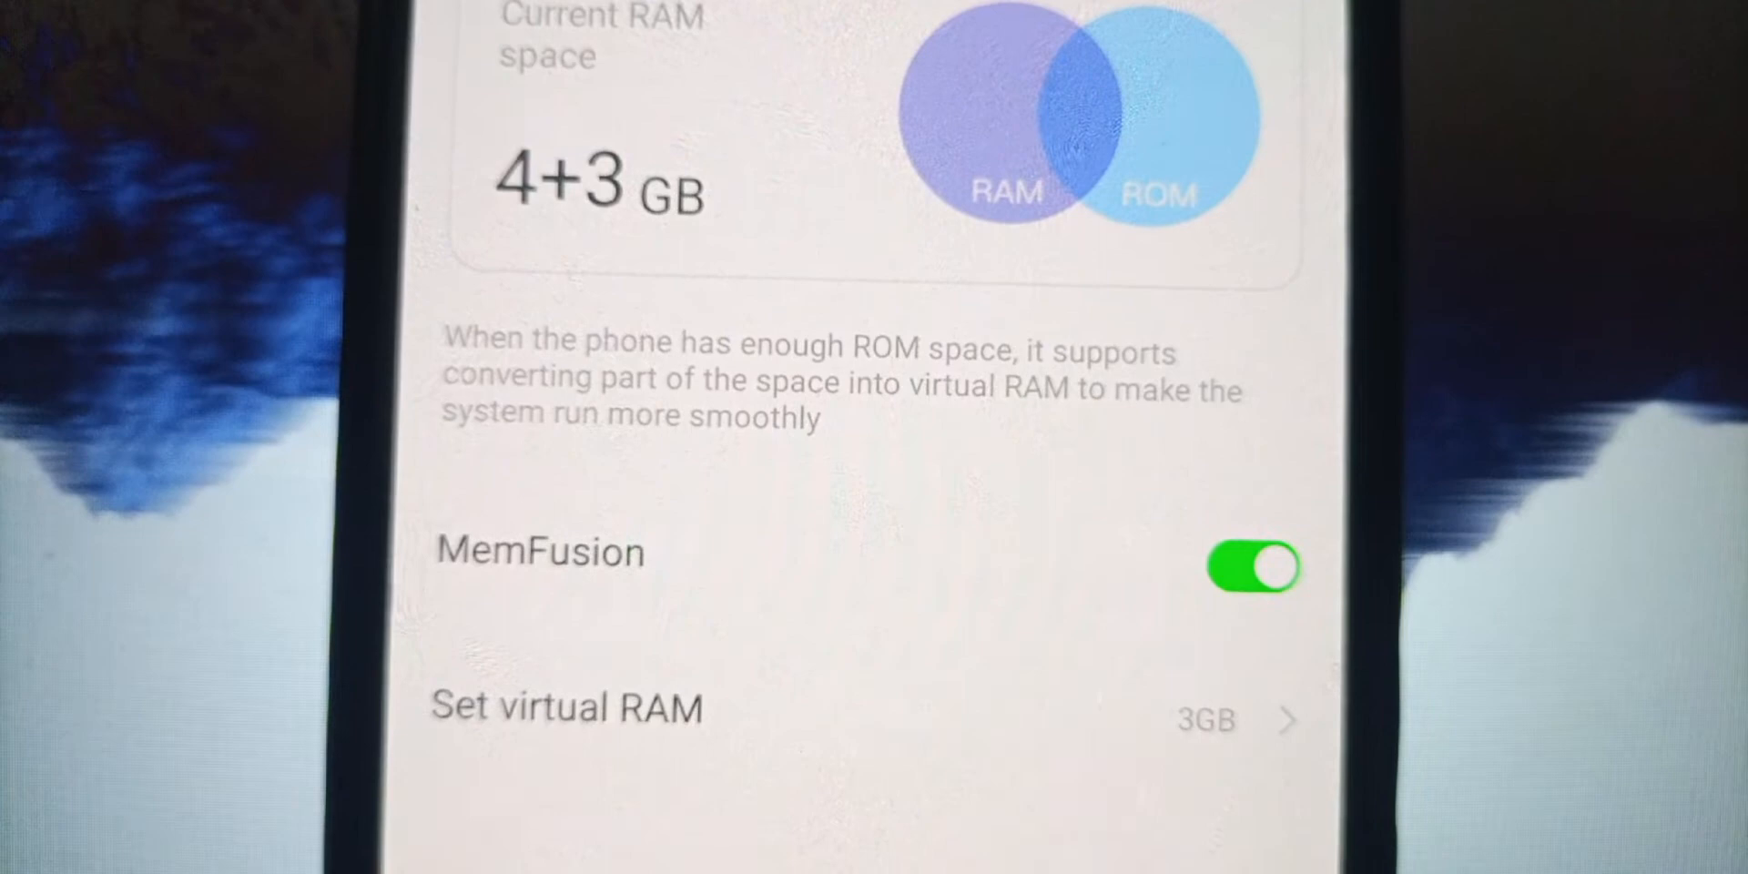